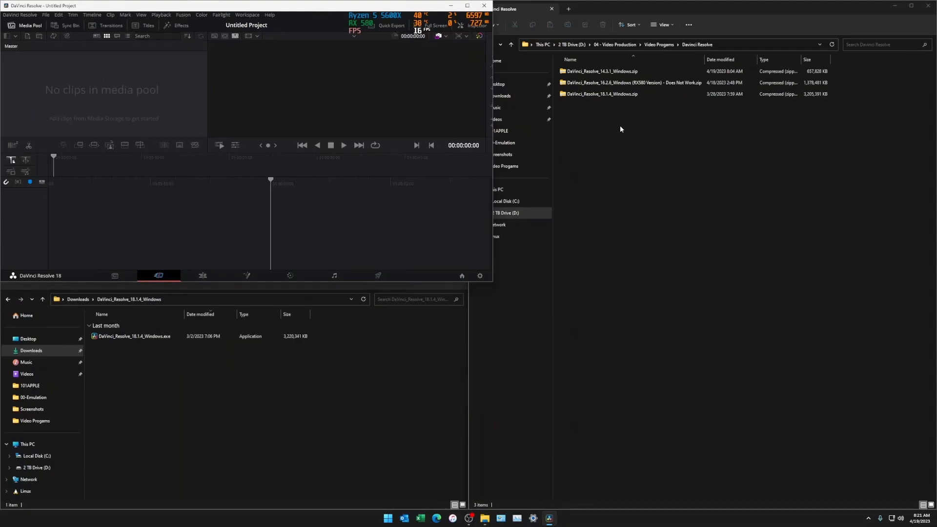
Step: Close DaVinci Resolve, launch DDU targeting GPU / NVIDIA, and bring up its removal options
left_click(601, 94)
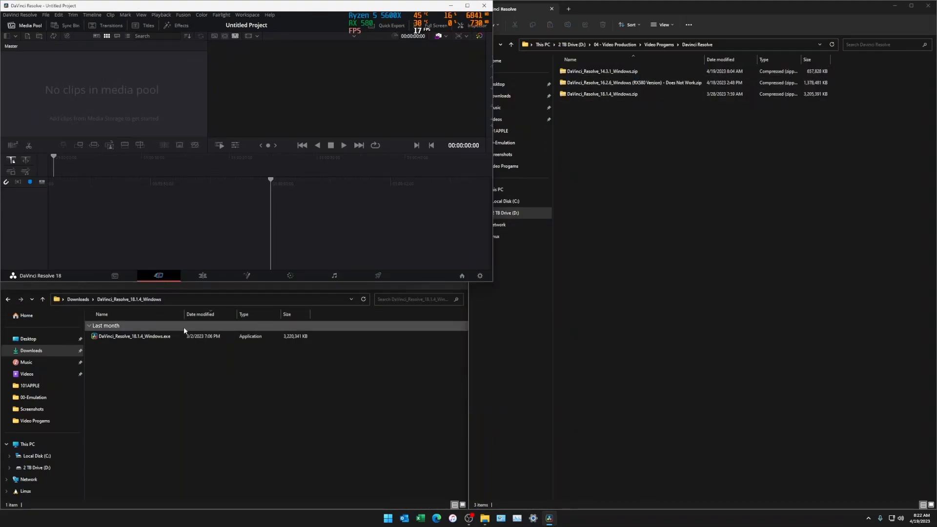
left_click(135, 335)
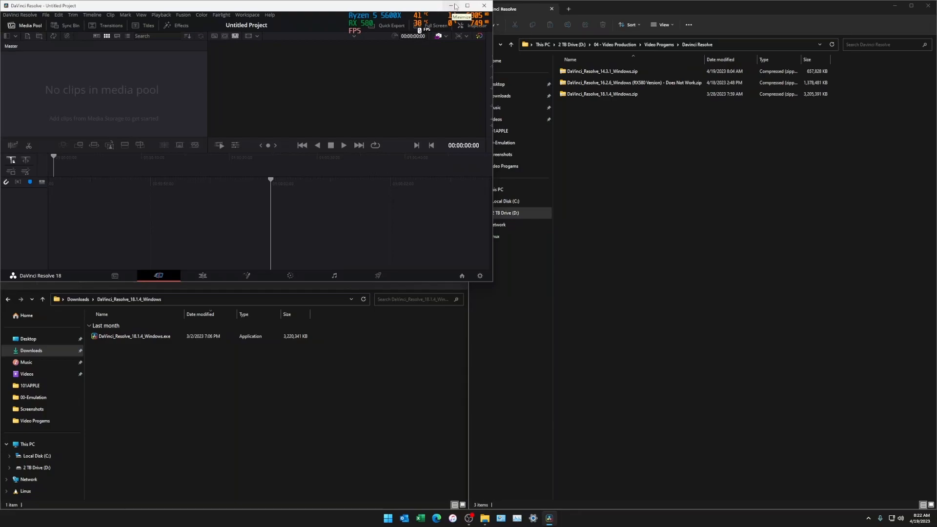
mouse_move(456, 37)
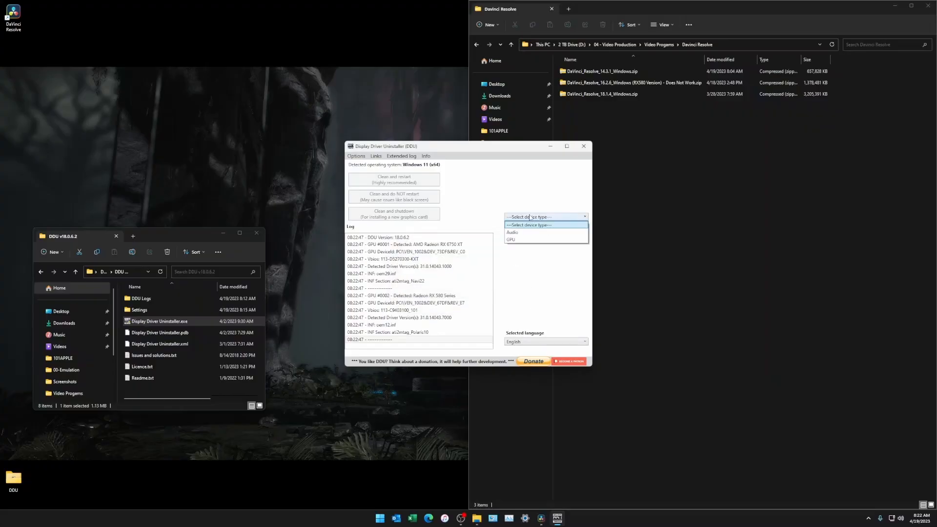
left_click(511, 239)
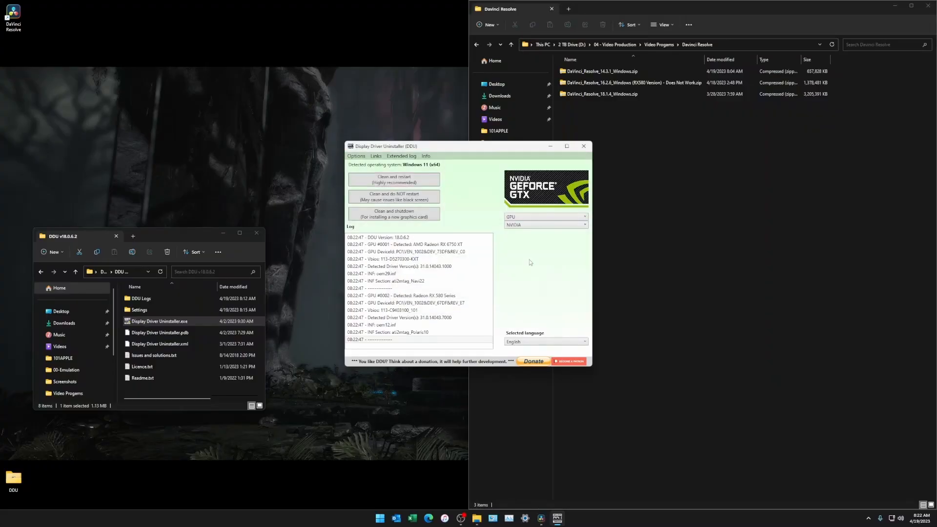
left_click(355, 156)
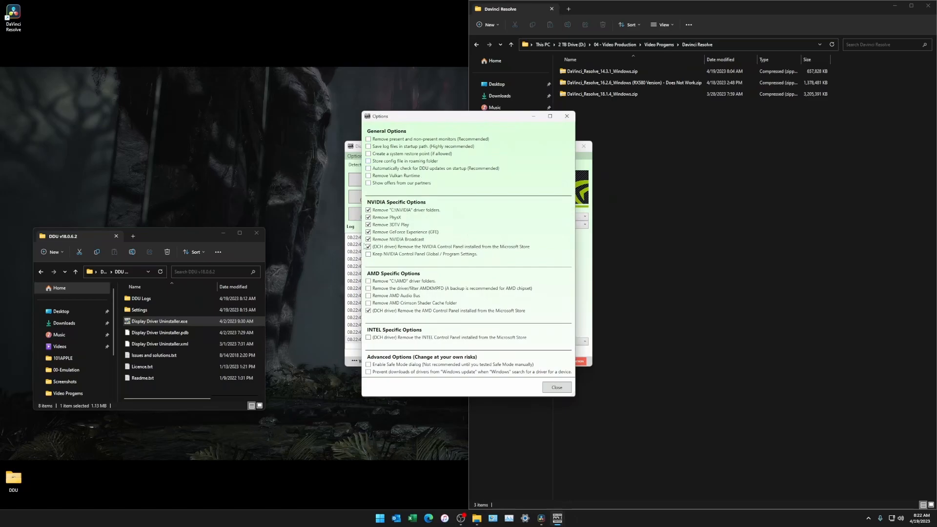
mouse_move(410, 177)
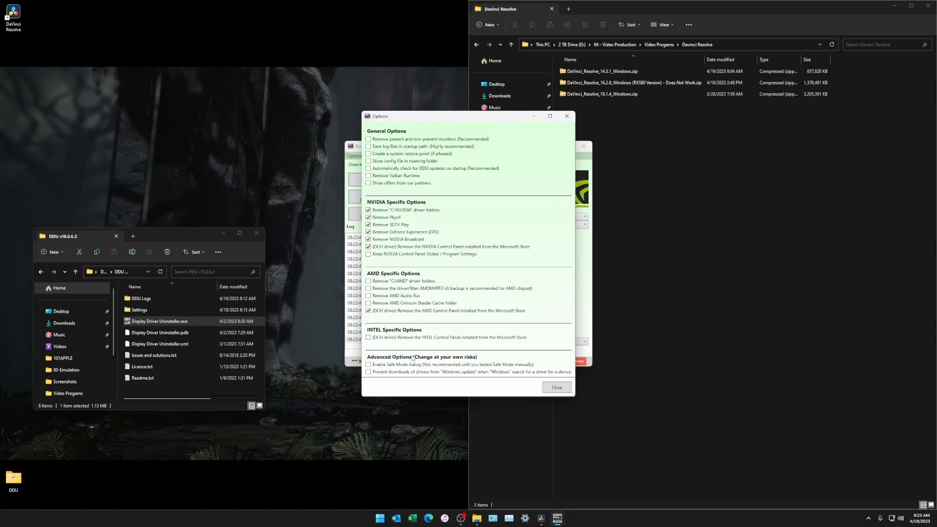
Step: Keep the NVIDIA-specific options as set and close the Options window
left_click(556, 387)
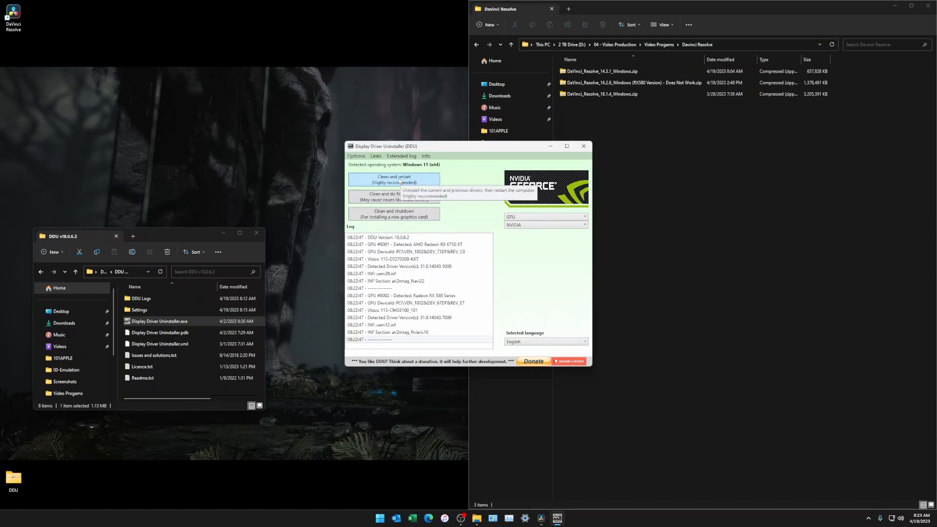
mouse_move(537, 313)
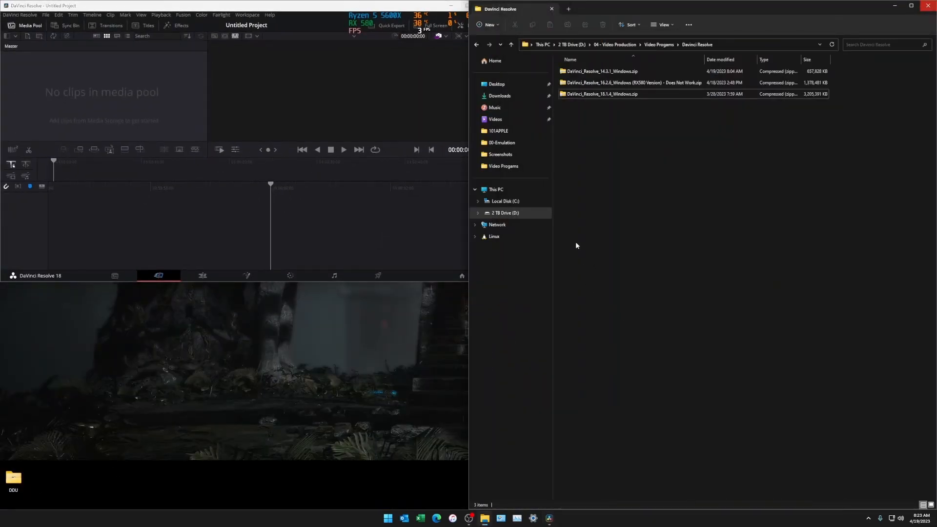
mouse_move(539, 517)
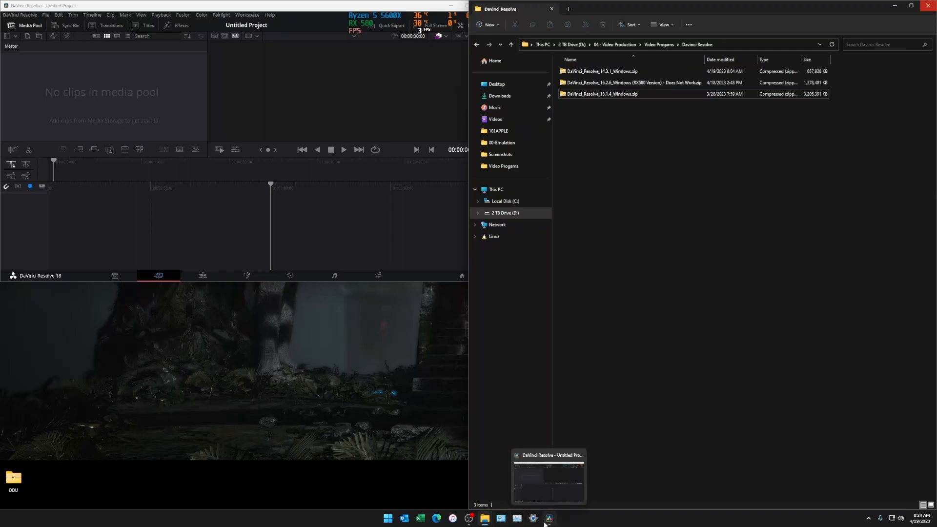